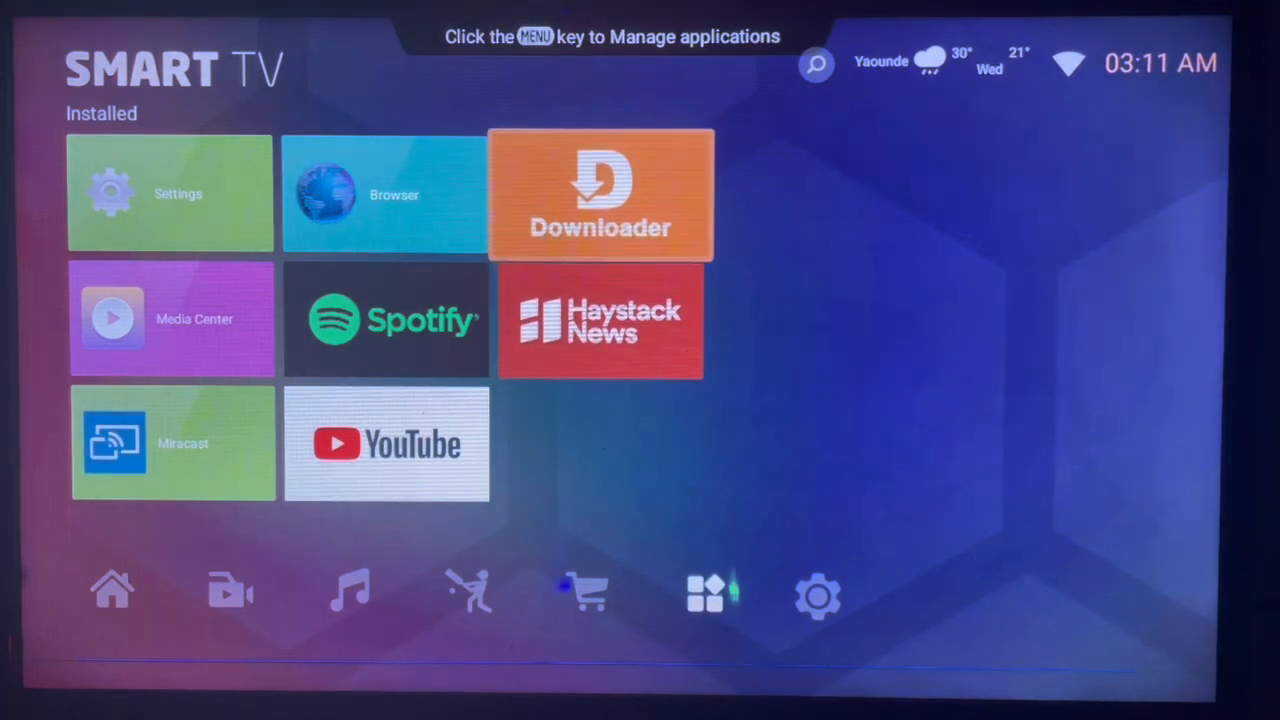
# Launch Downloader and enter 'messenger app for android tv' in its search field.
pyautogui.click(600, 192)
pyautogui.write('messenger app for android tv')
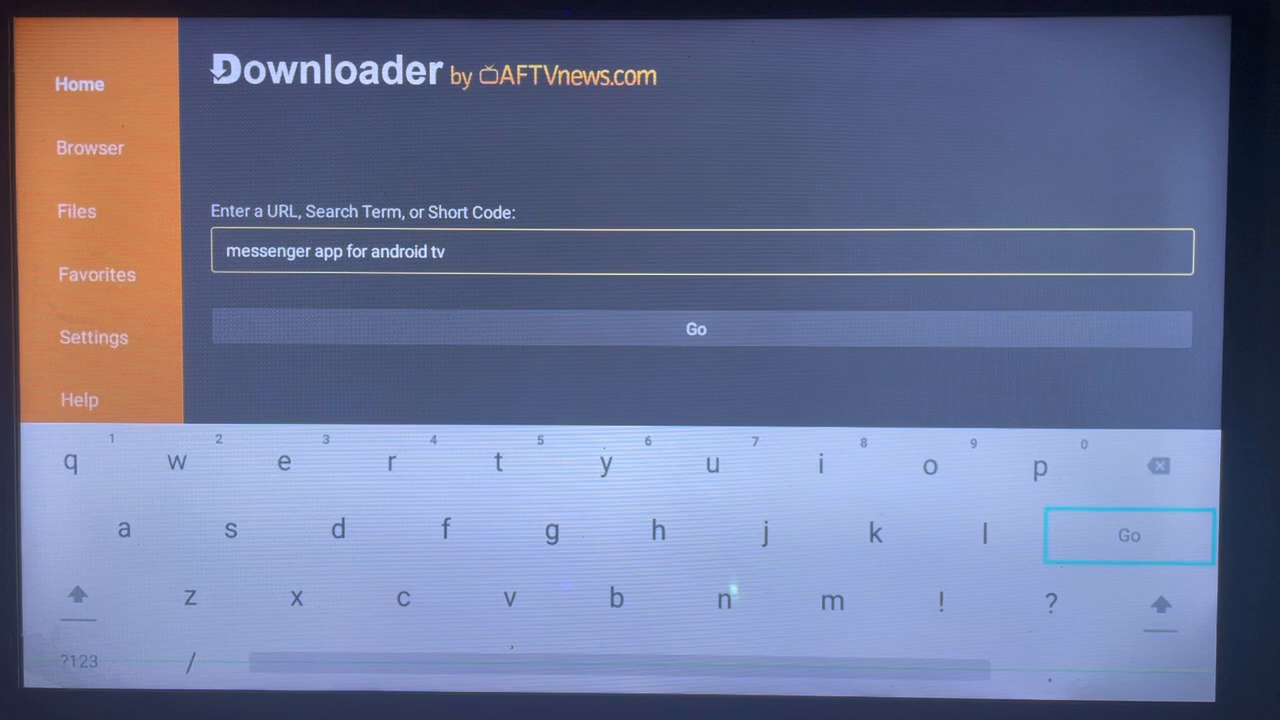
pyautogui.click(1128, 536)
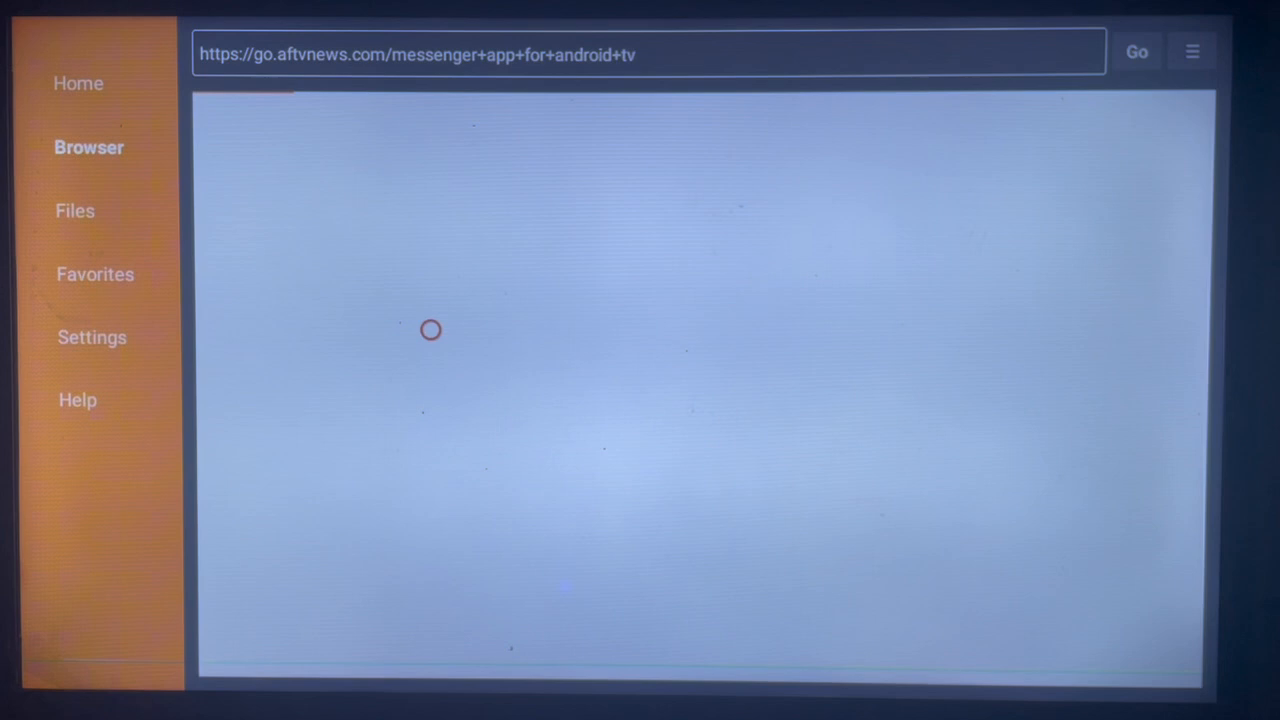
pyautogui.click(1136, 52)
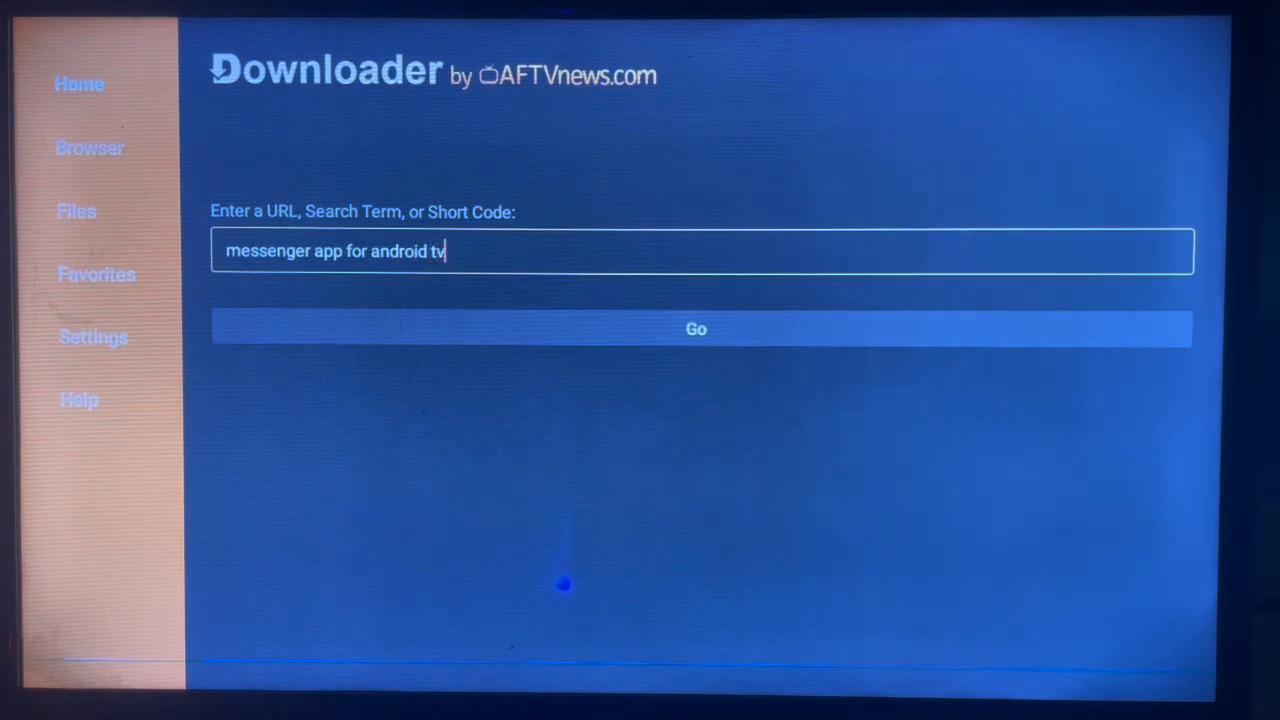
# Shorten the query to 'messenger app' and run the web search.
pyautogui.click(700, 250)
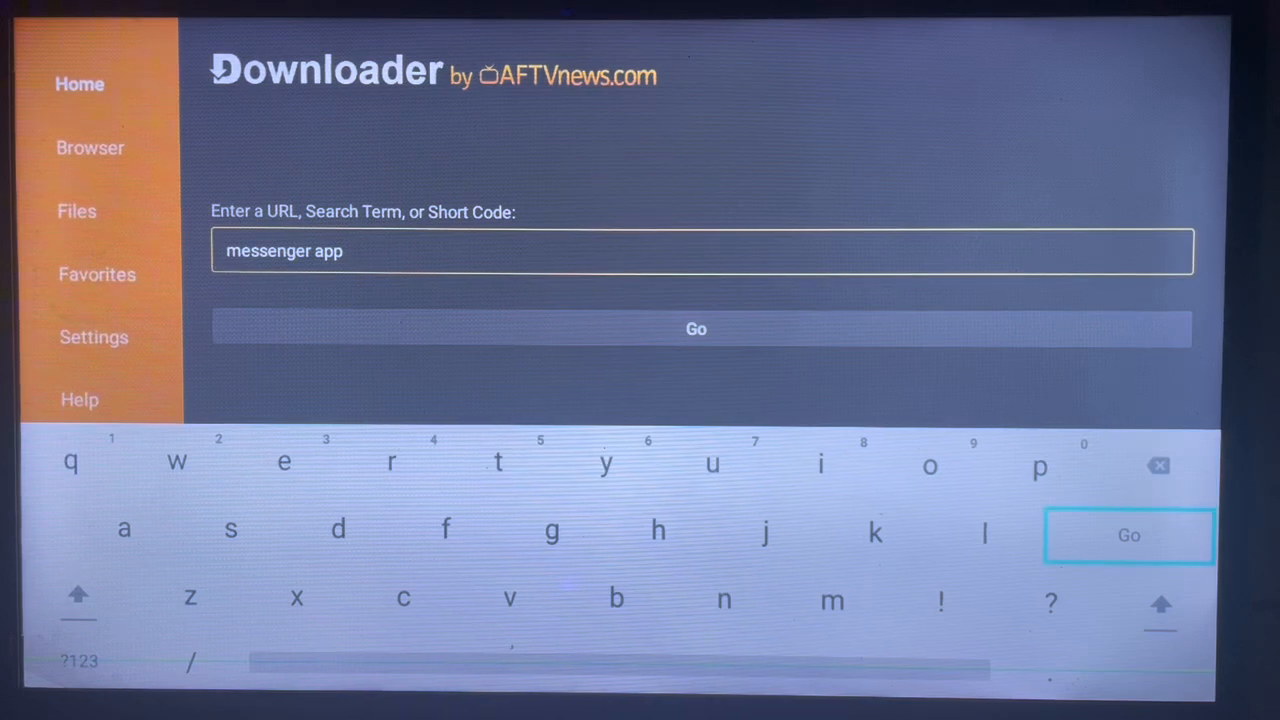
pyautogui.click(1128, 536)
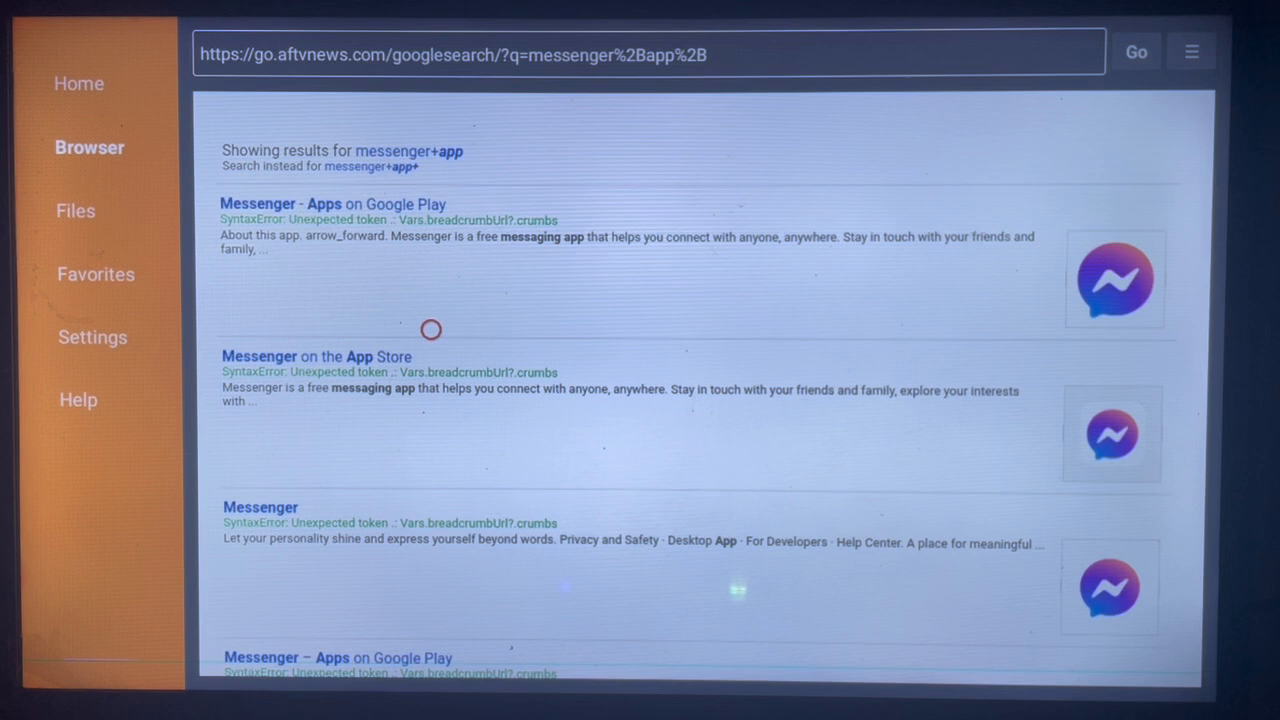
pyautogui.moveTo(430, 188)
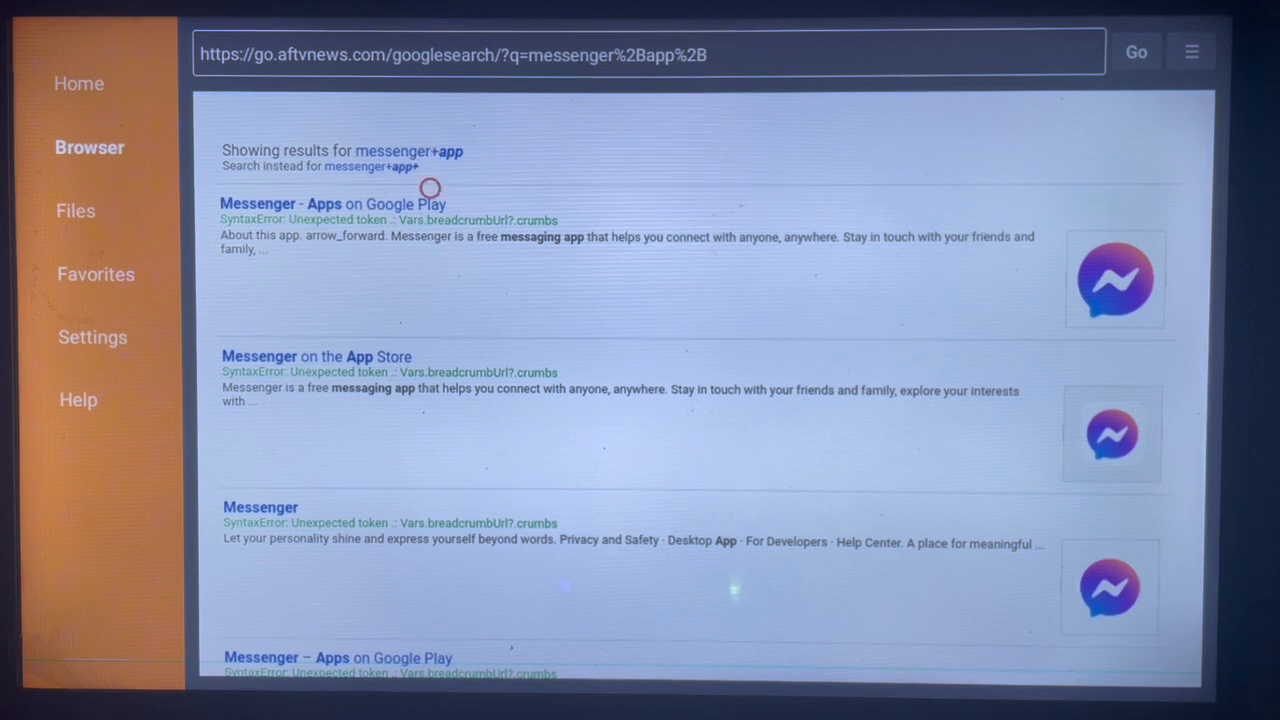
# Browse the results and open the 'Messenger - Apps on Google Play' link.
pyautogui.scroll(-3)
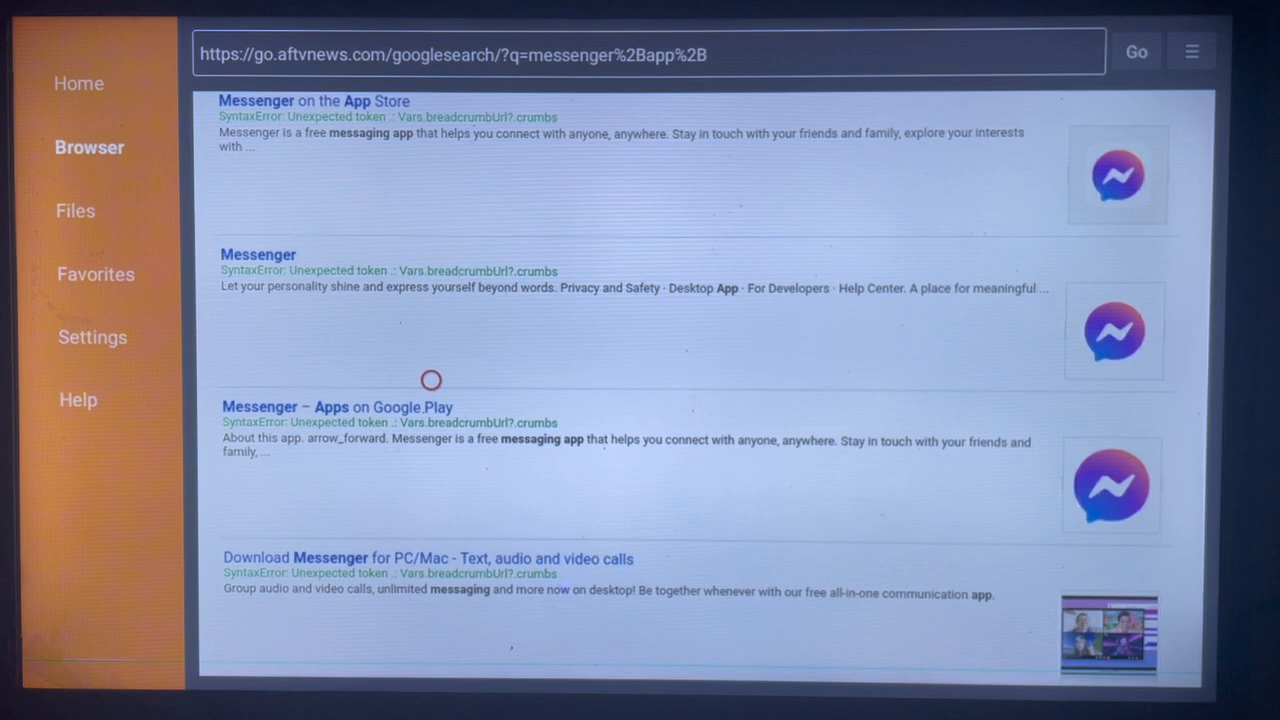
pyautogui.scroll(-3)
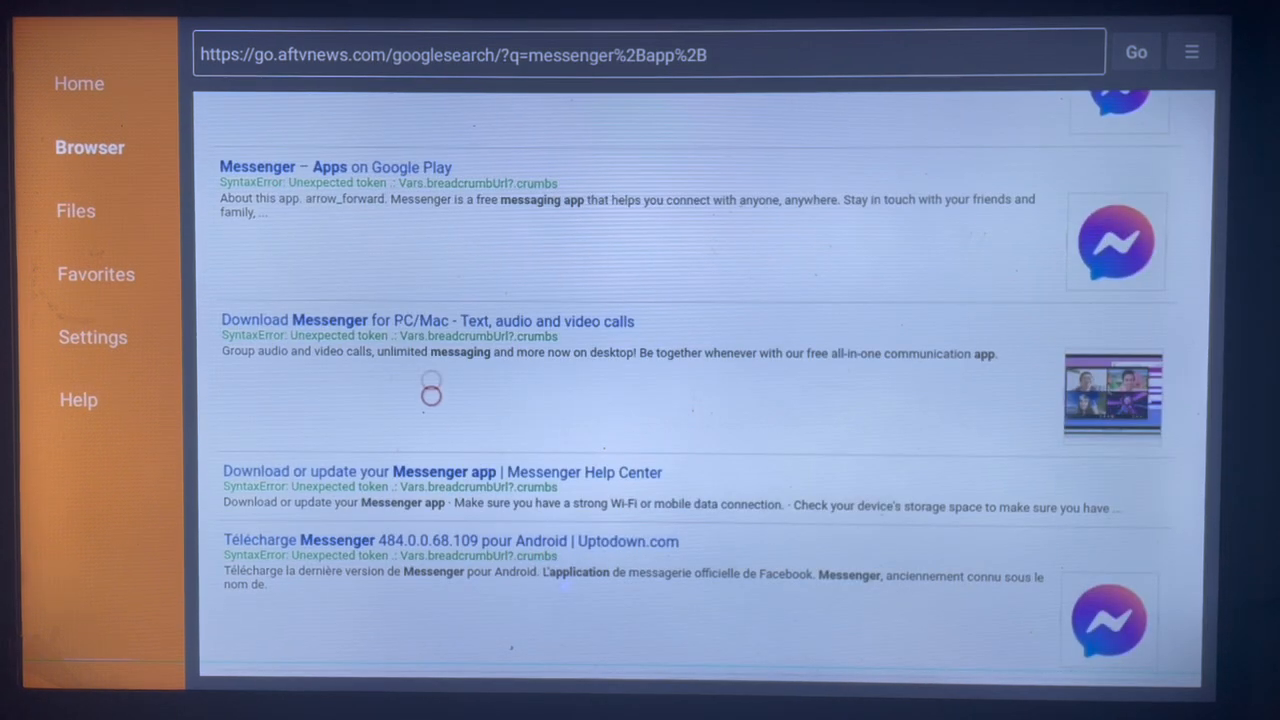
pyautogui.scroll(3)
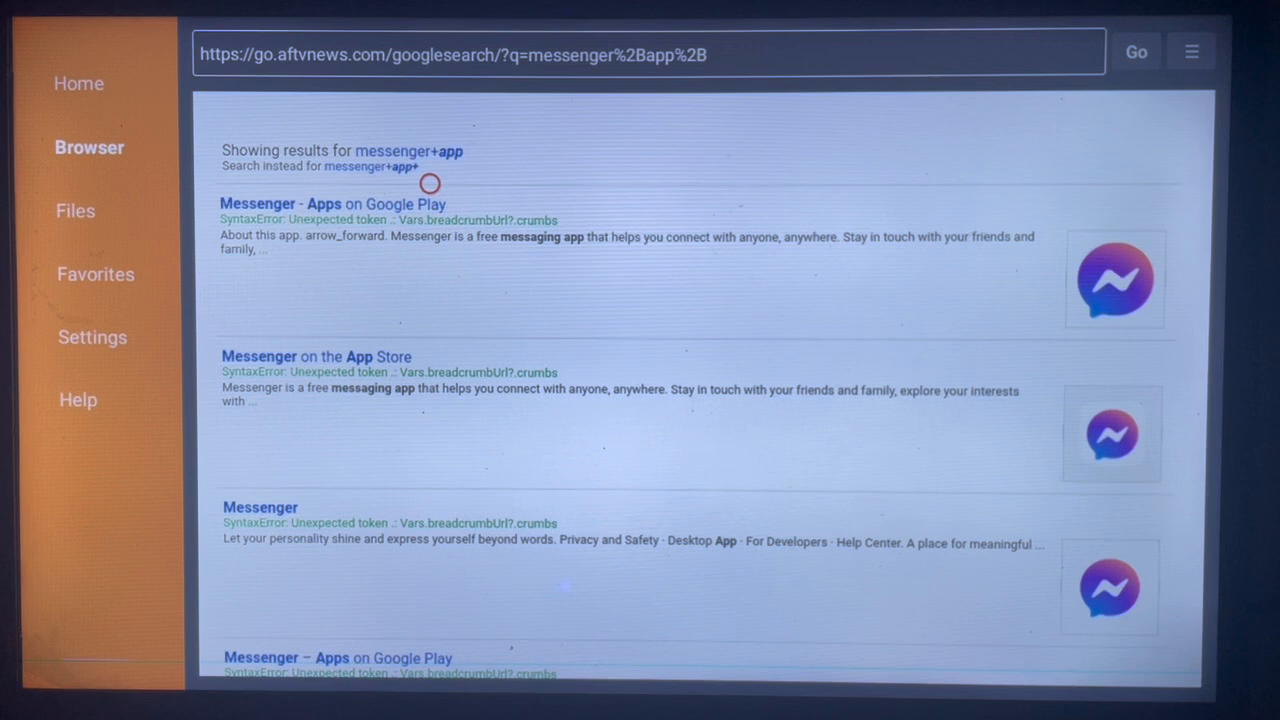
pyautogui.moveTo(368, 256)
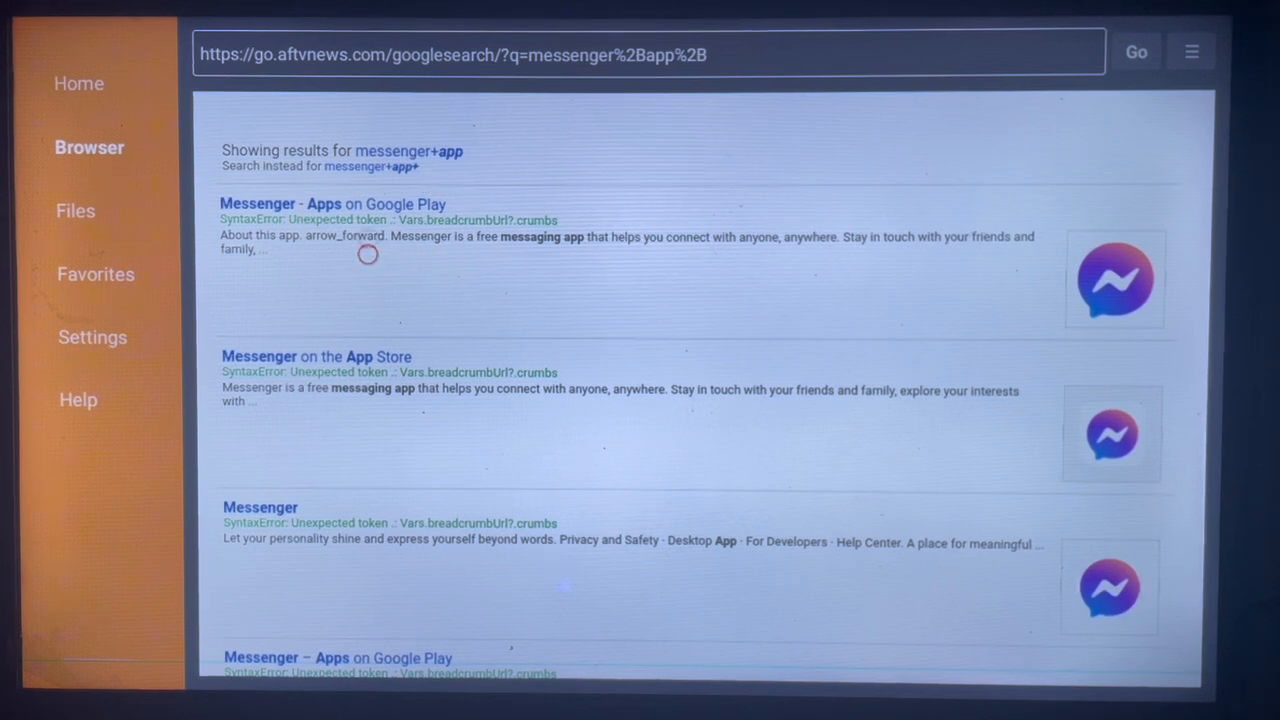
pyautogui.moveTo(368, 150)
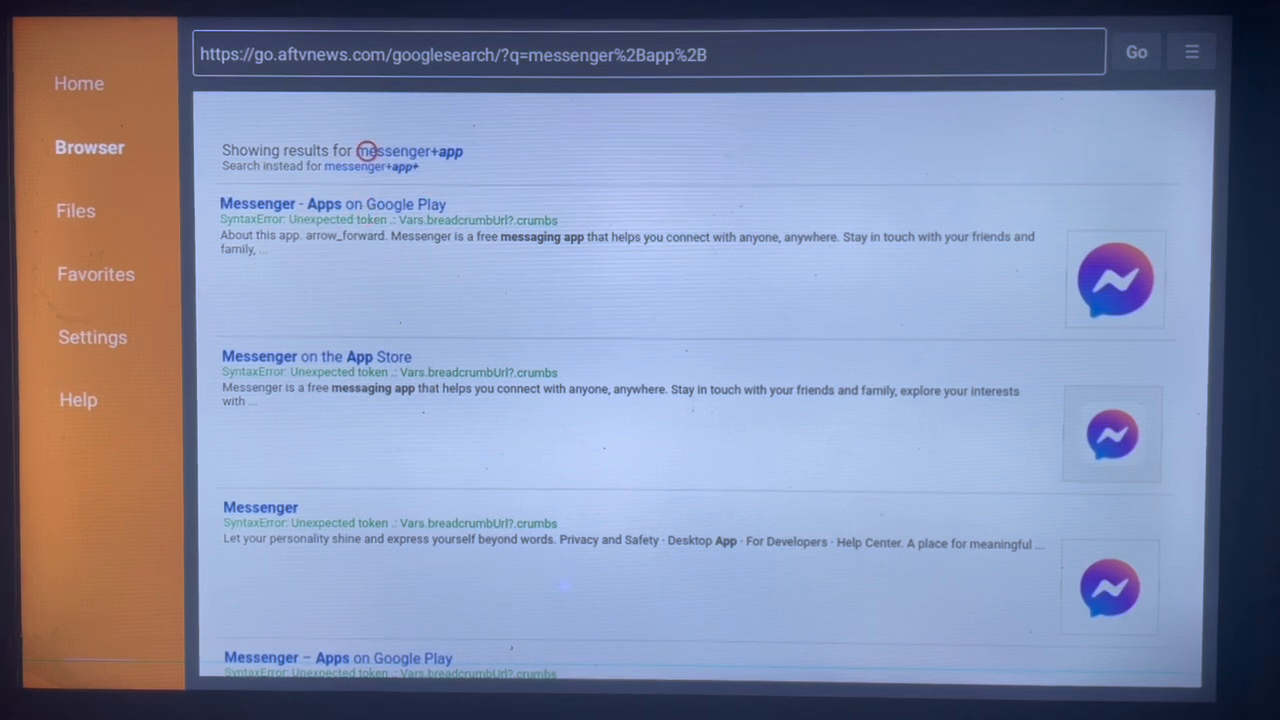
pyautogui.click(332, 204)
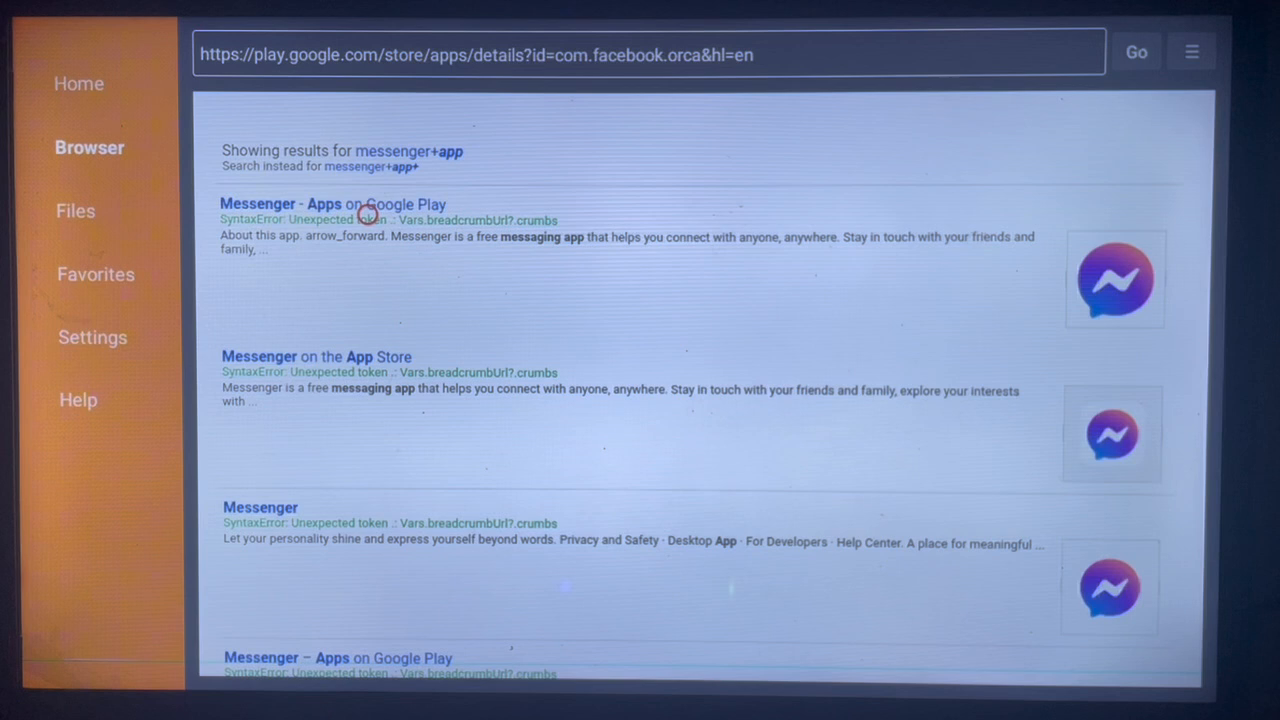